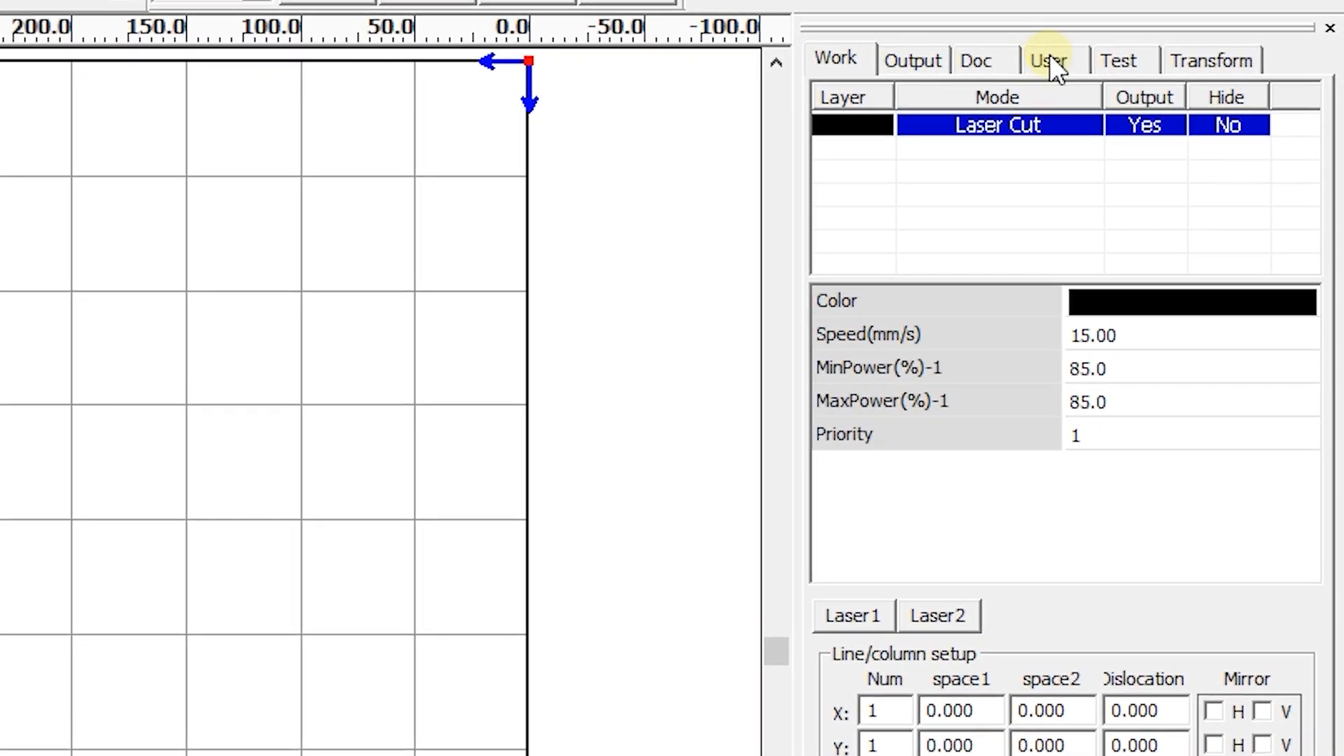
# Show the User > Other parameters and read their current values from the laser controller
pyautogui.click(1047, 60)
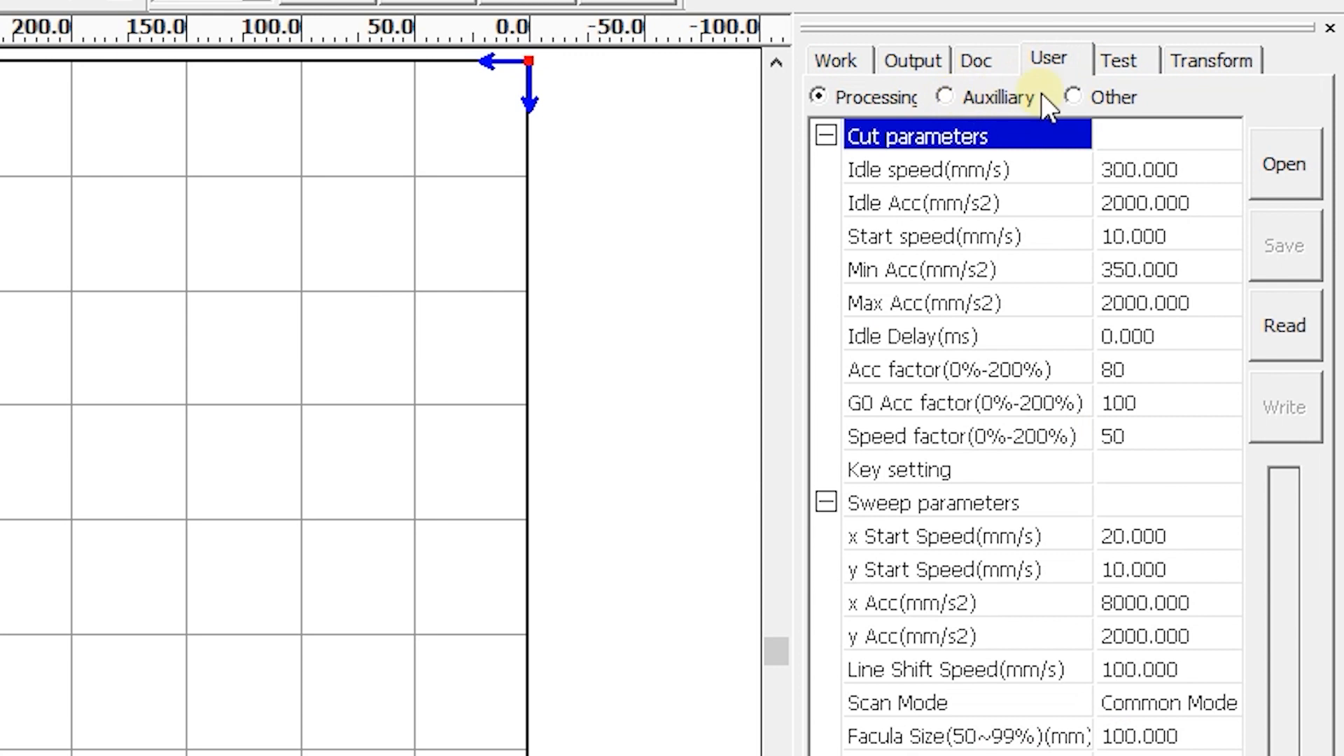
pyautogui.click(1070, 97)
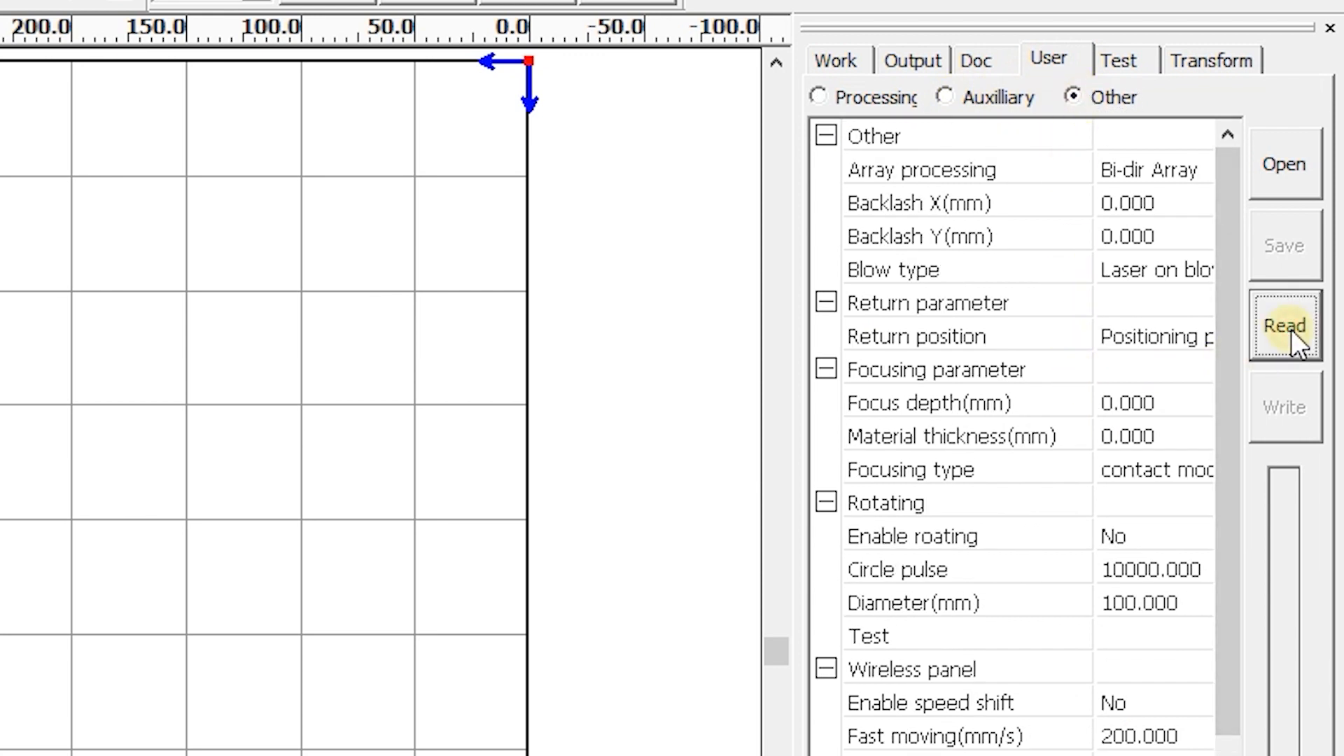
pyautogui.click(1284, 327)
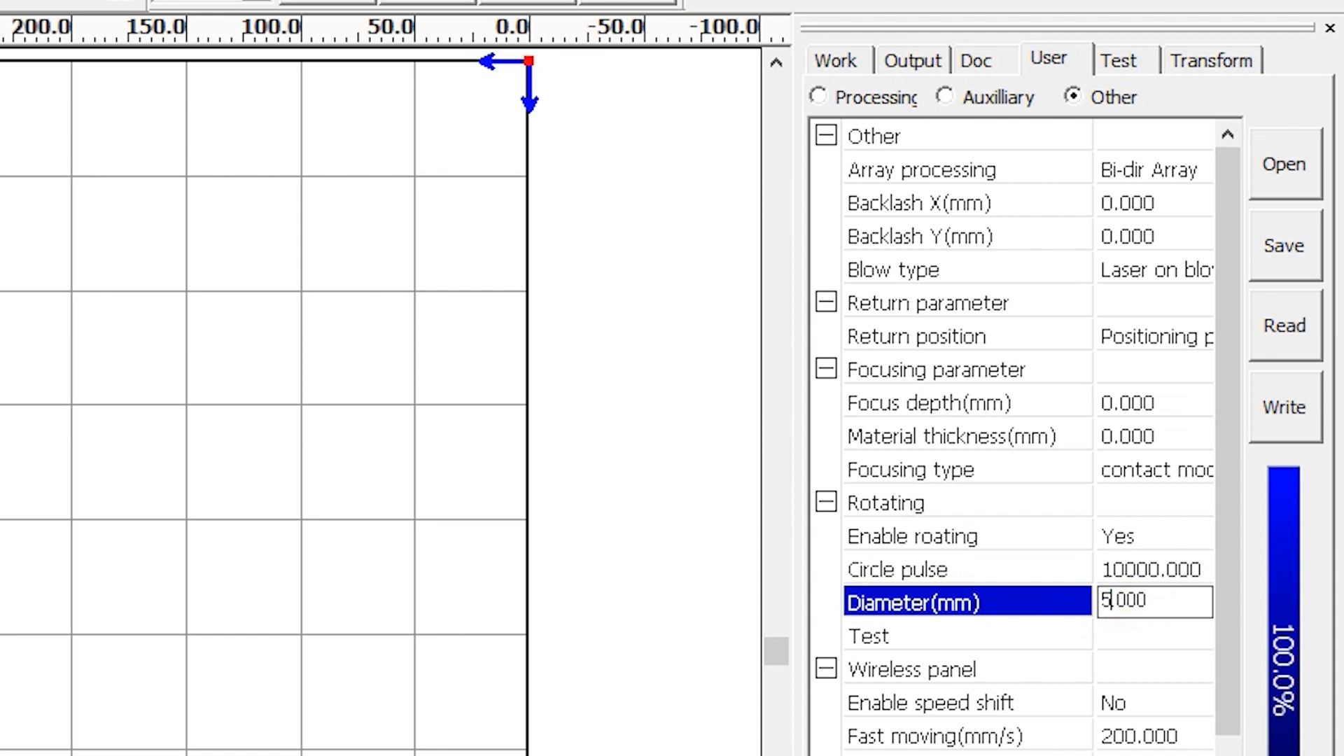
# Enter a 55 mm rotary diameter with rotating enabled, and commit it
pyautogui.write('5')
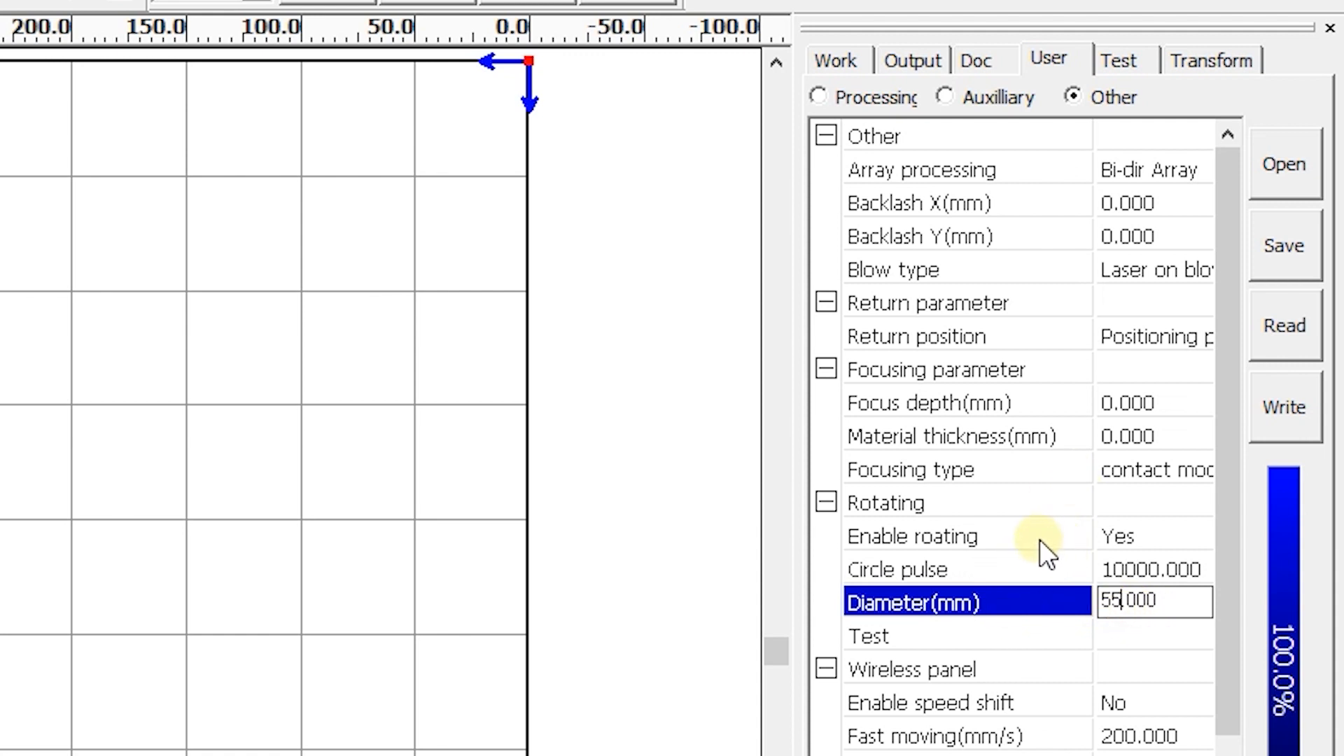
pyautogui.click(887, 502)
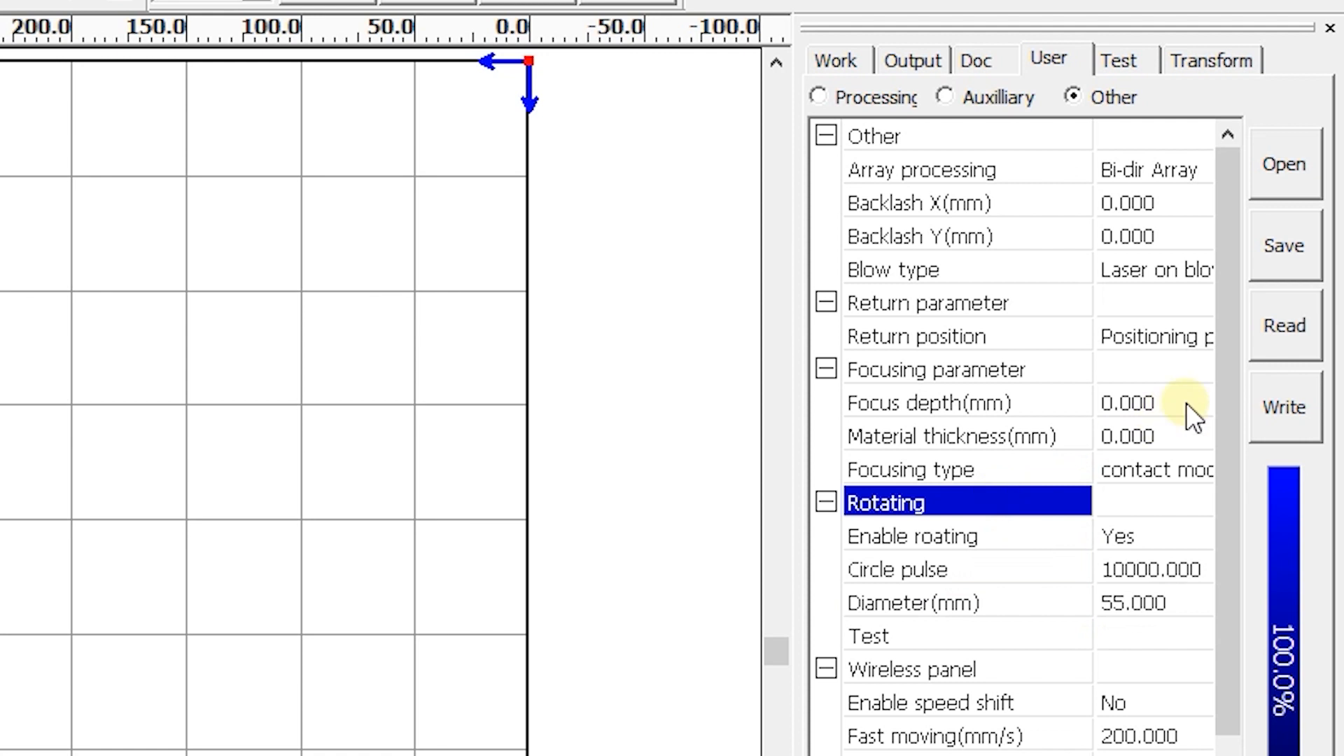
pyautogui.moveTo(1256, 399)
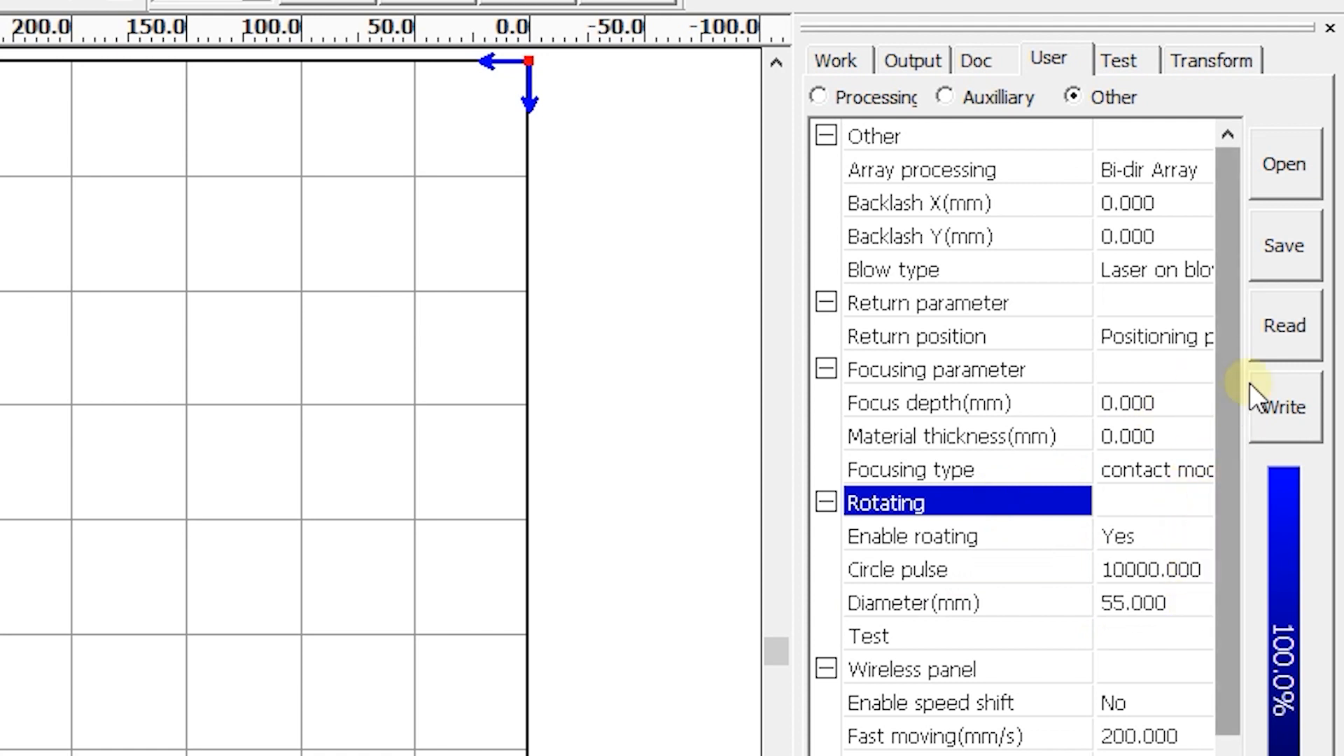
pyautogui.moveTo(1285, 406)
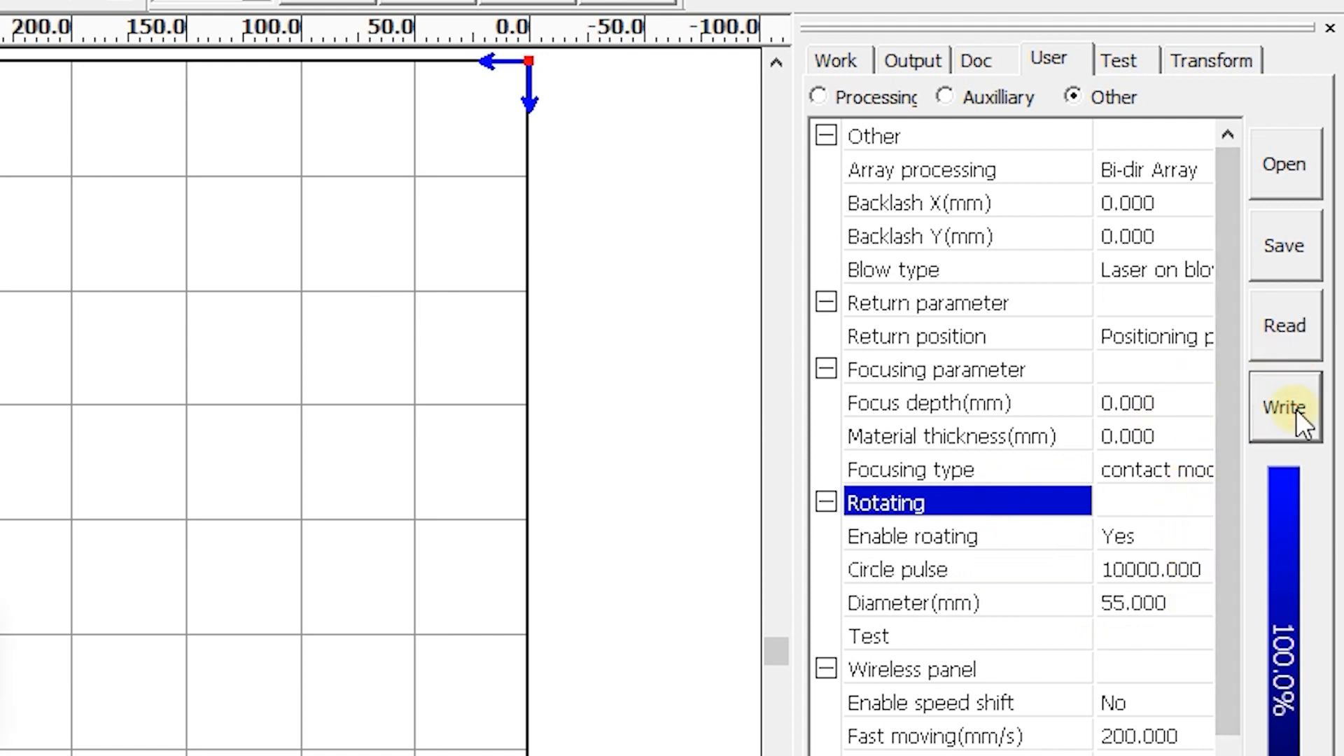